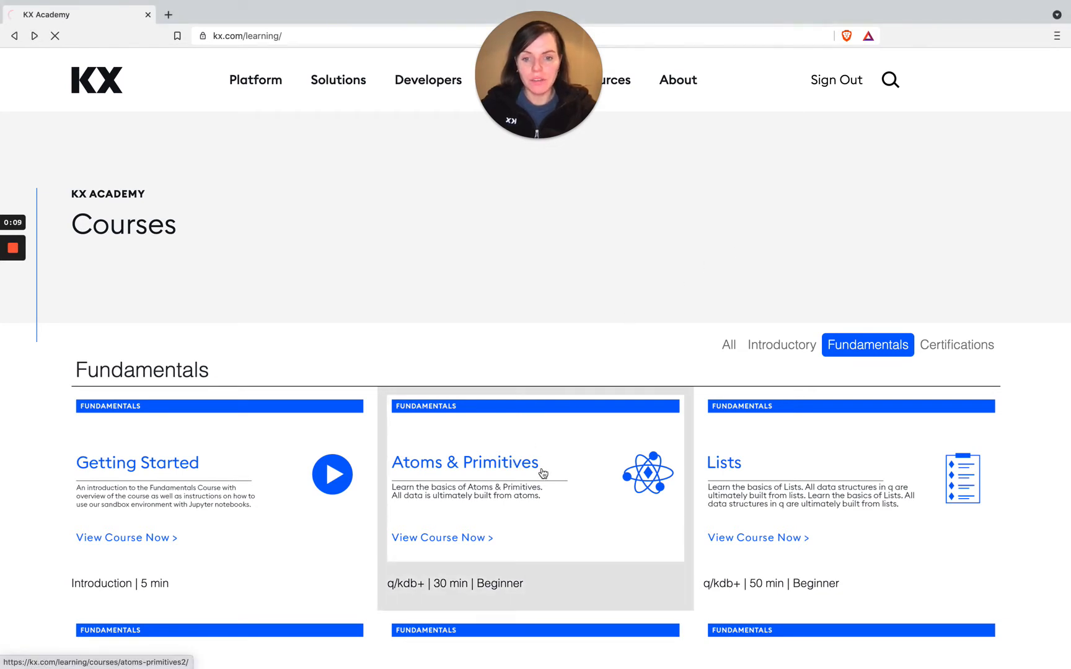
# - Start the Atoms & Primitives course from its card and course details panel
pyautogui.click(465, 462)
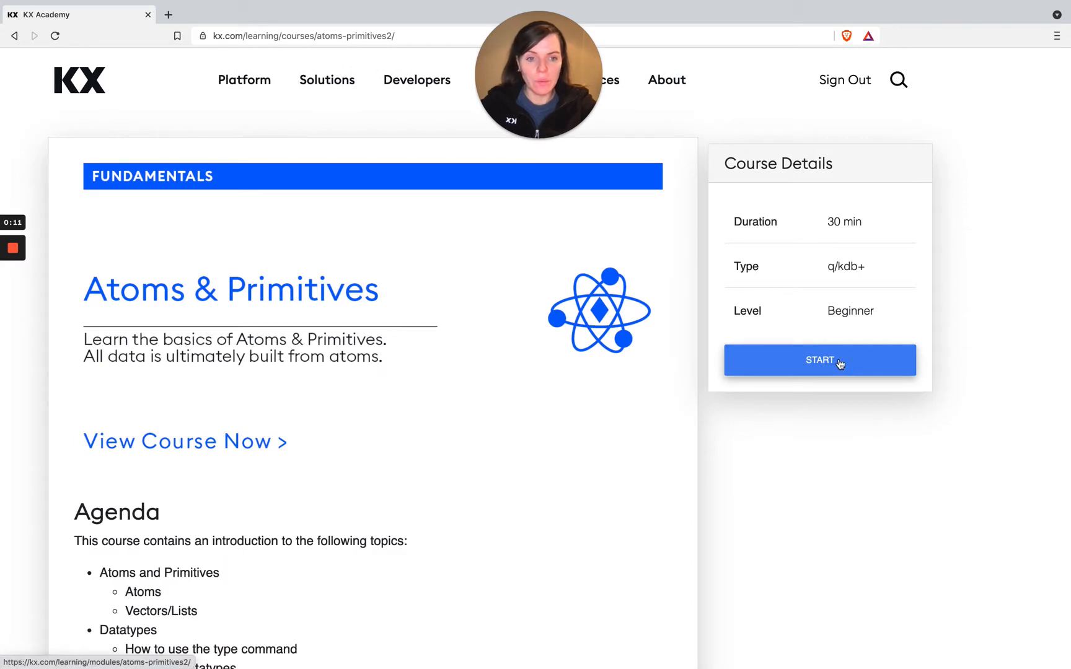
pyautogui.click(819, 360)
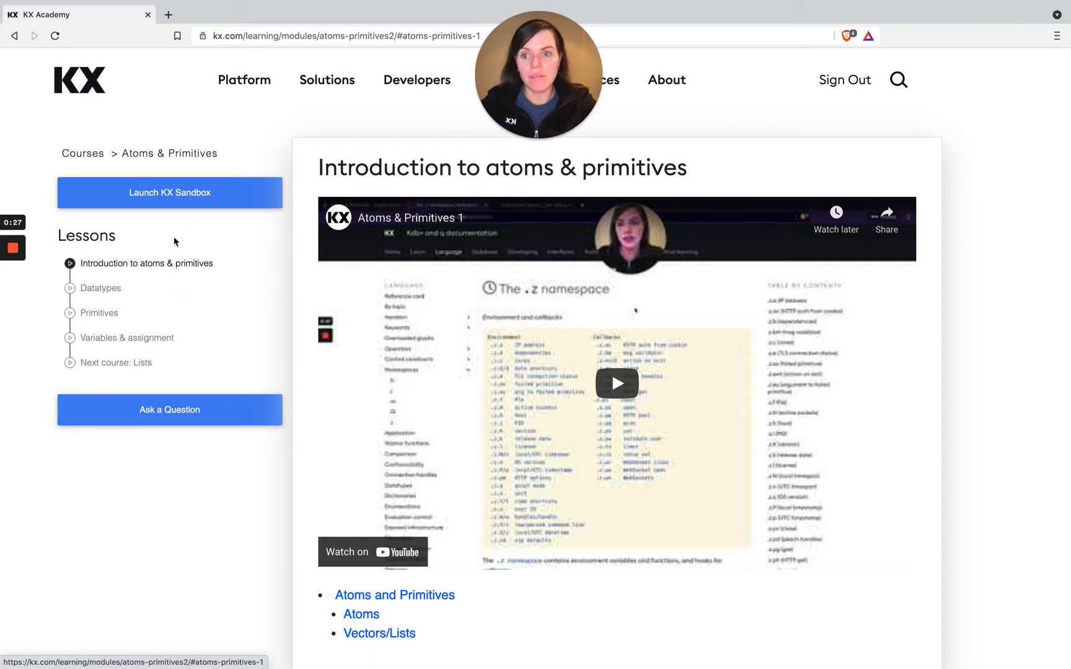
# - Launch the KX Sandbox for the Atoms & Primitives course
pyautogui.click(169, 192)
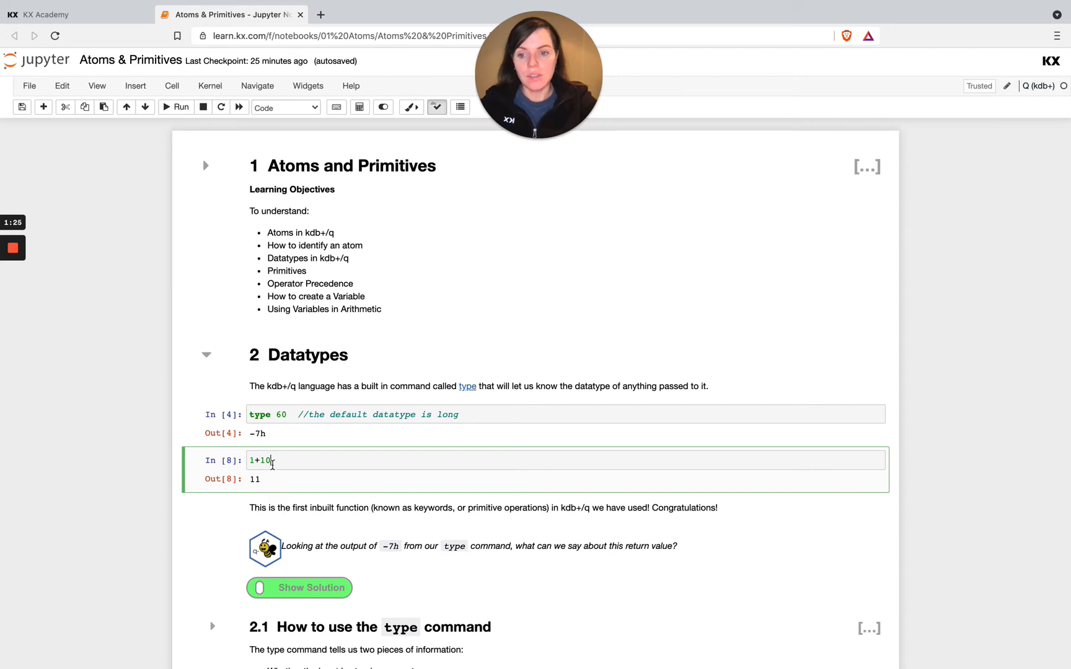
# - Extend the arithmetic cell to 1+100 so rerunning it returns 101
pyautogui.write('0')
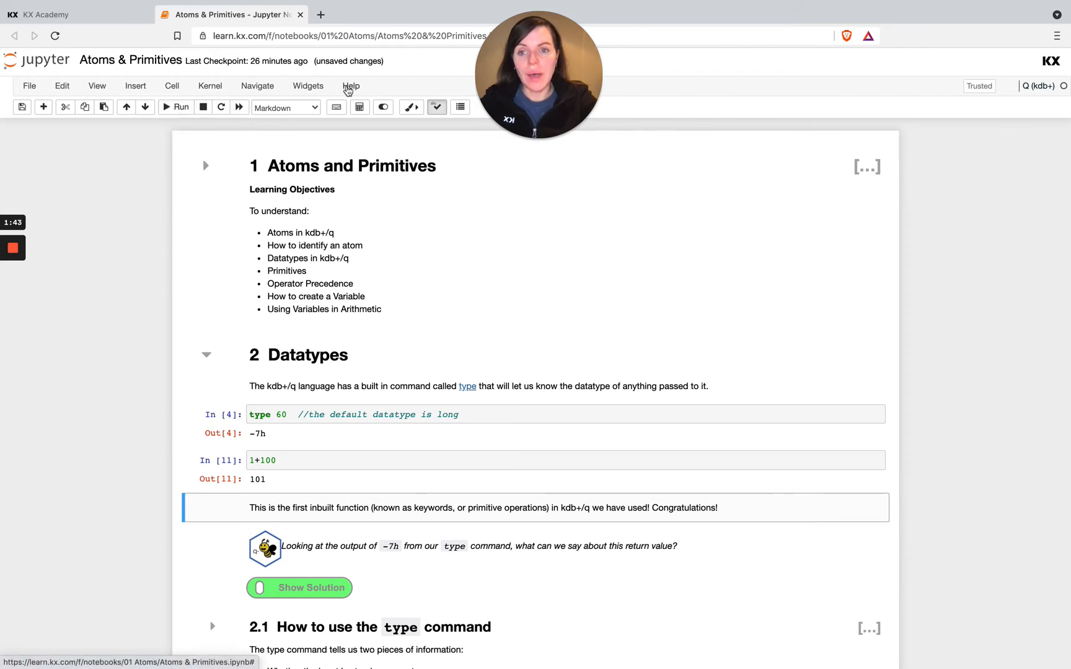
pyautogui.click(350, 86)
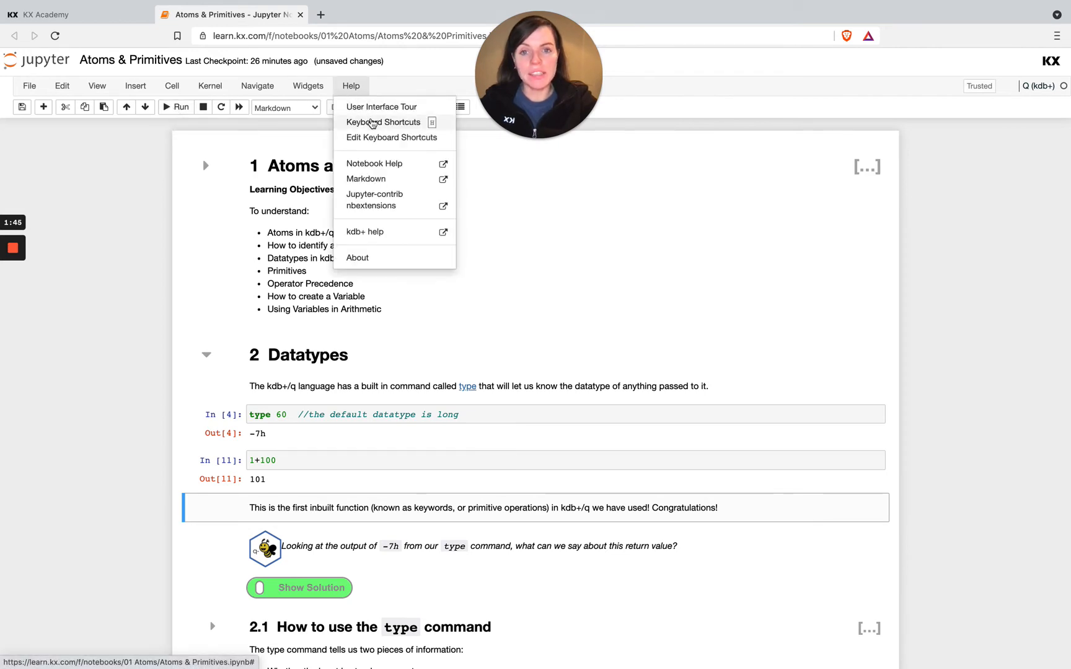
pyautogui.click(383, 123)
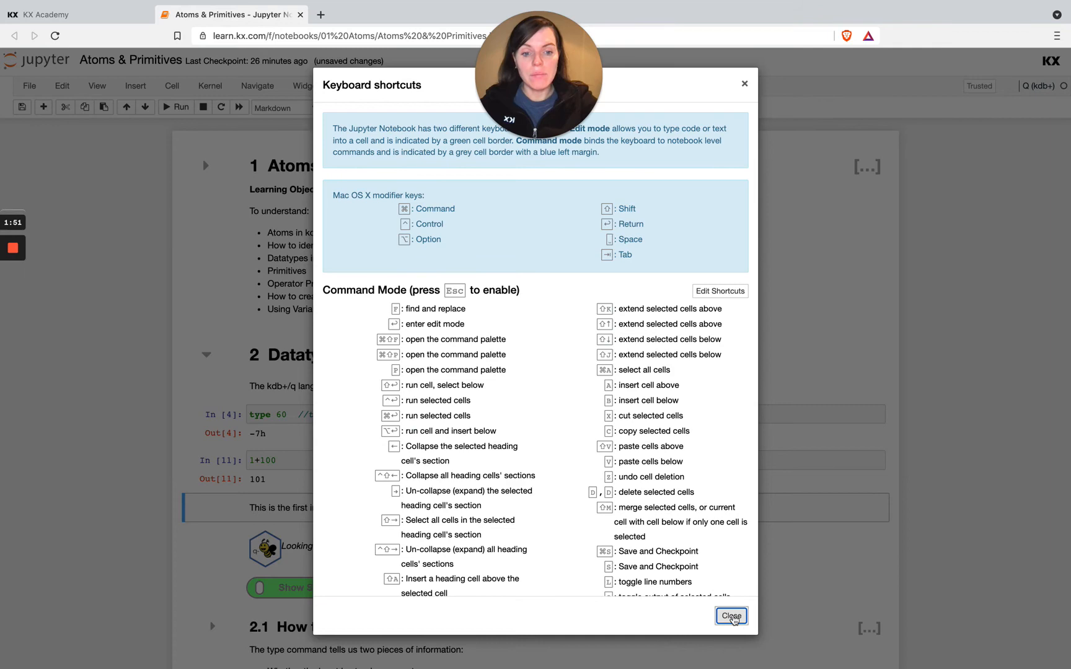
pyautogui.click(730, 615)
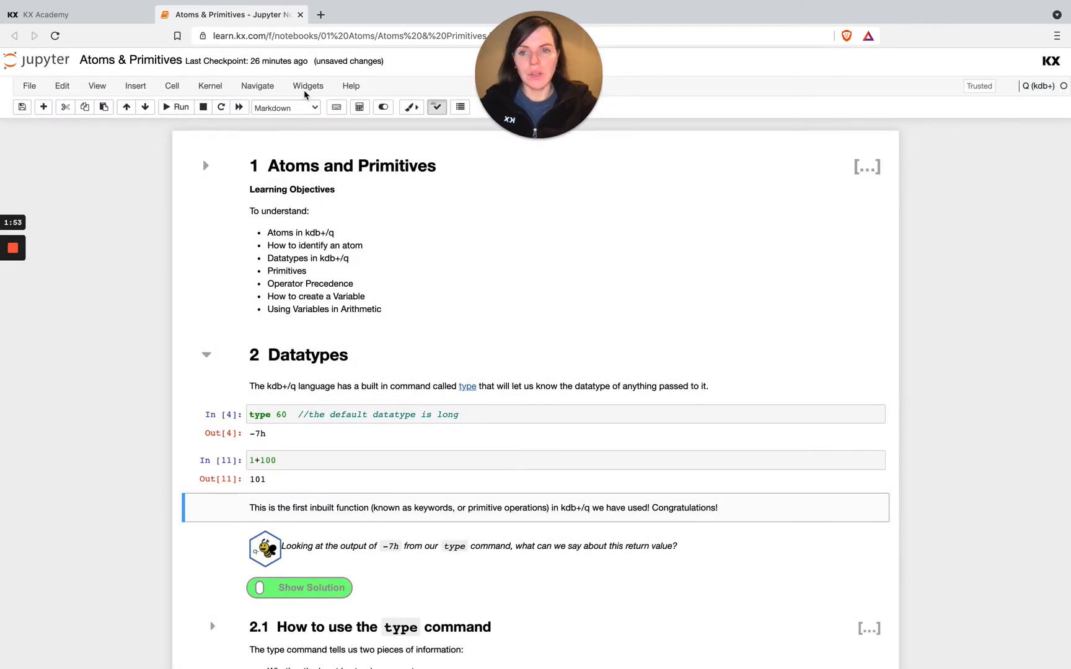
pyautogui.click(351, 85)
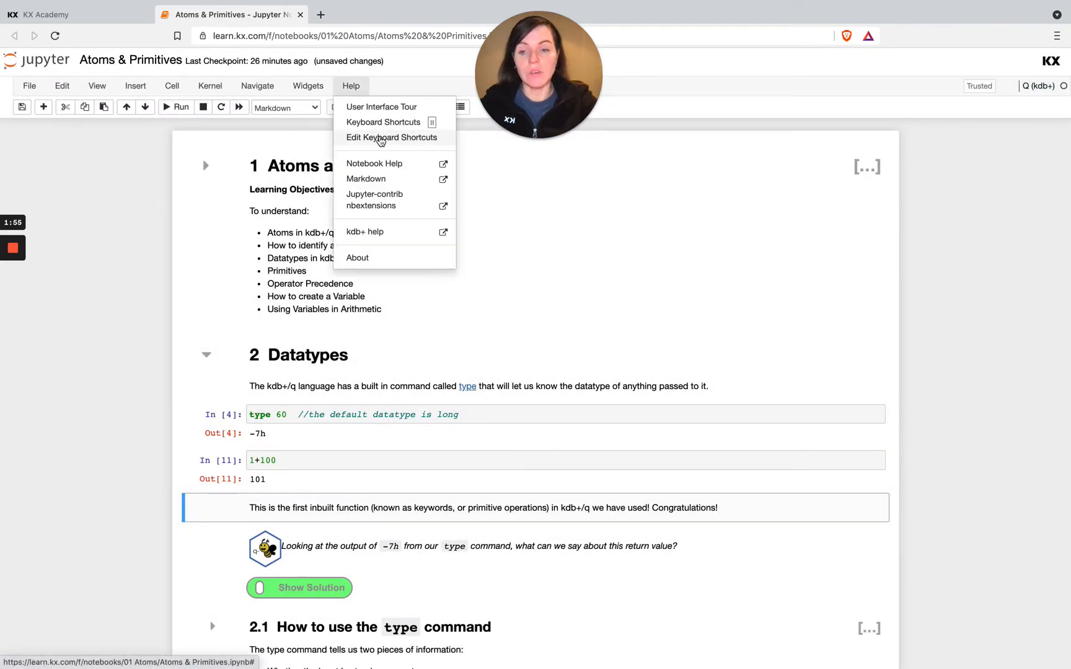
pyautogui.click(105, 334)
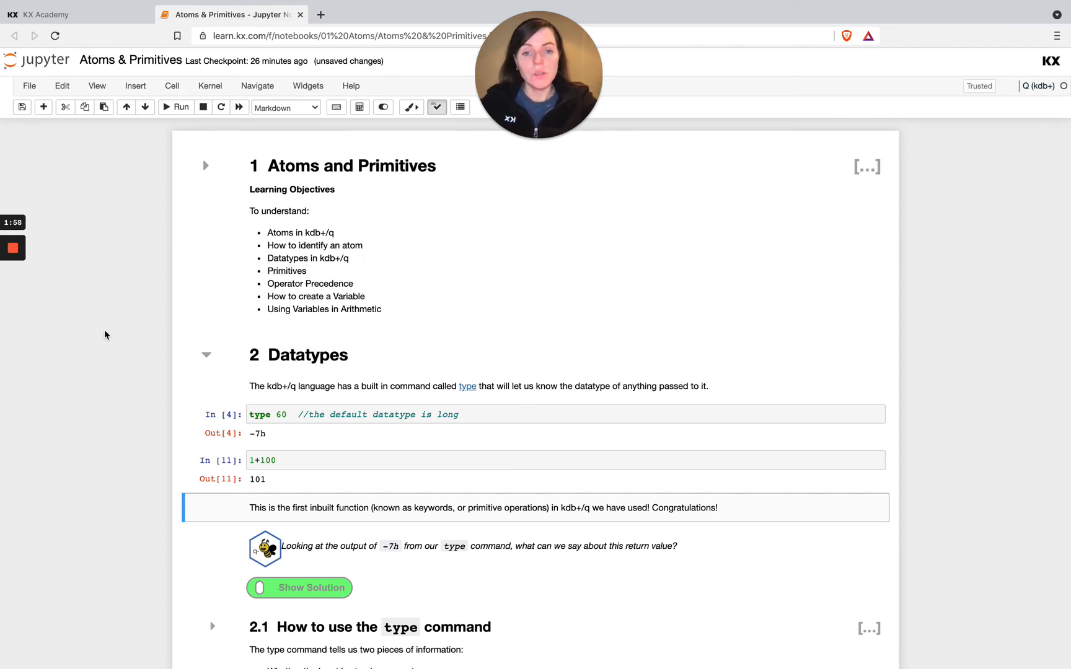
pyautogui.scroll(-3)
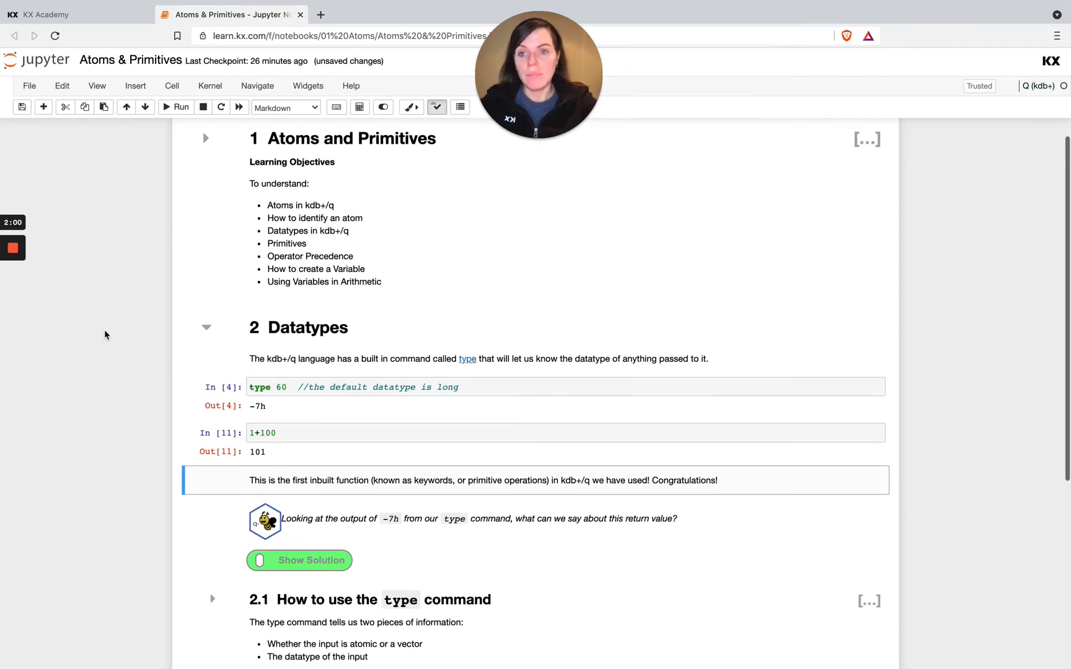
pyautogui.scroll(-3)
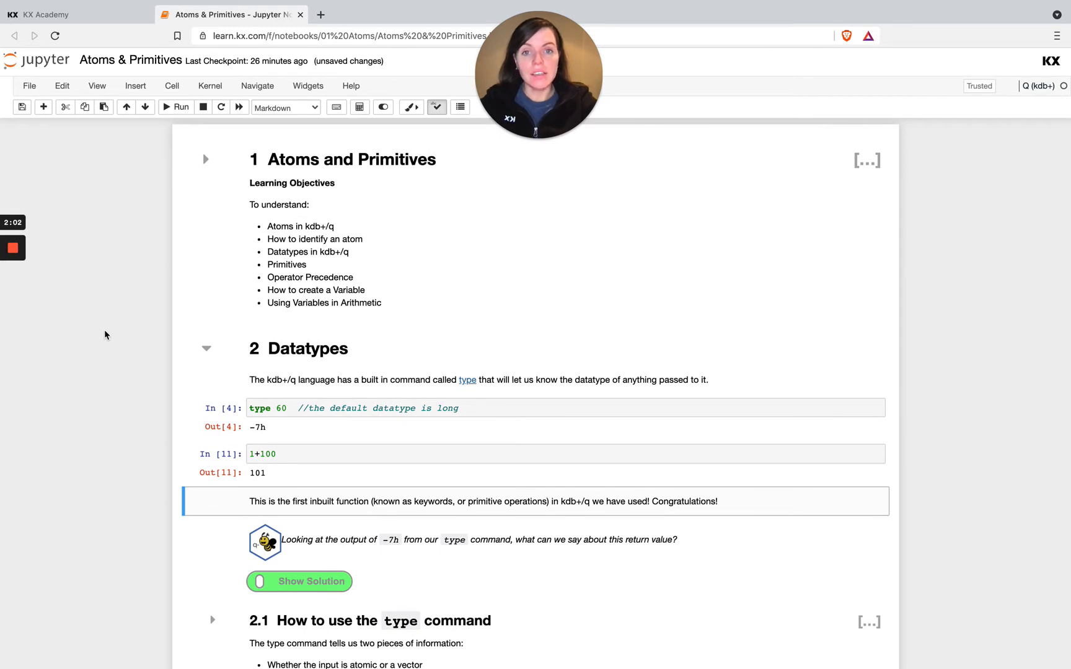
pyautogui.click(209, 85)
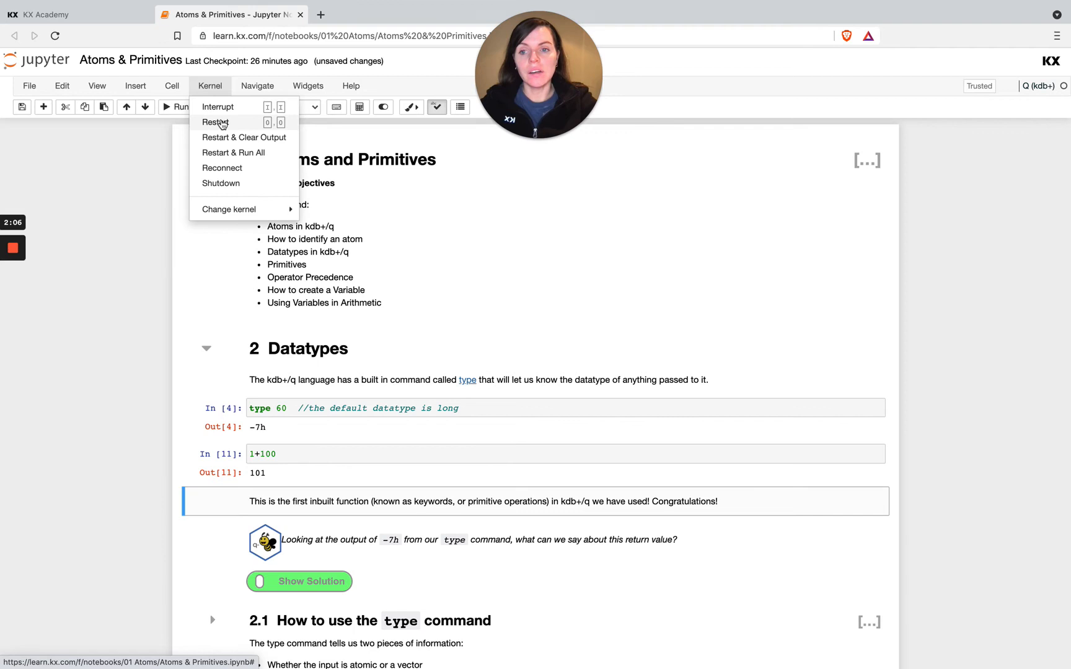
pyautogui.moveTo(177, 198)
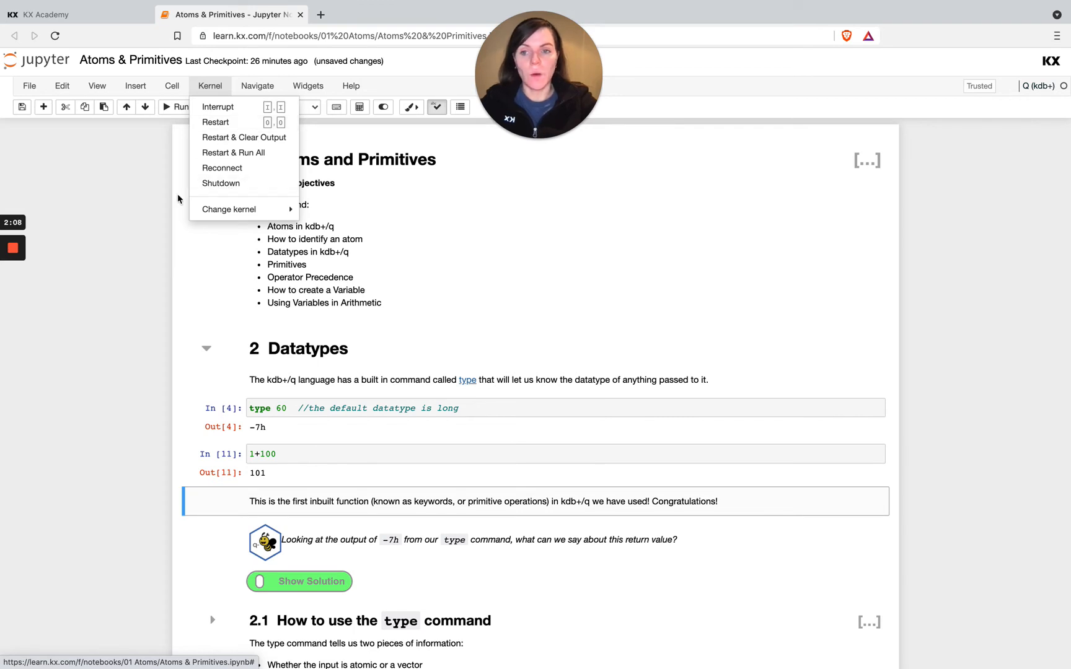
pyautogui.moveTo(162, 235)
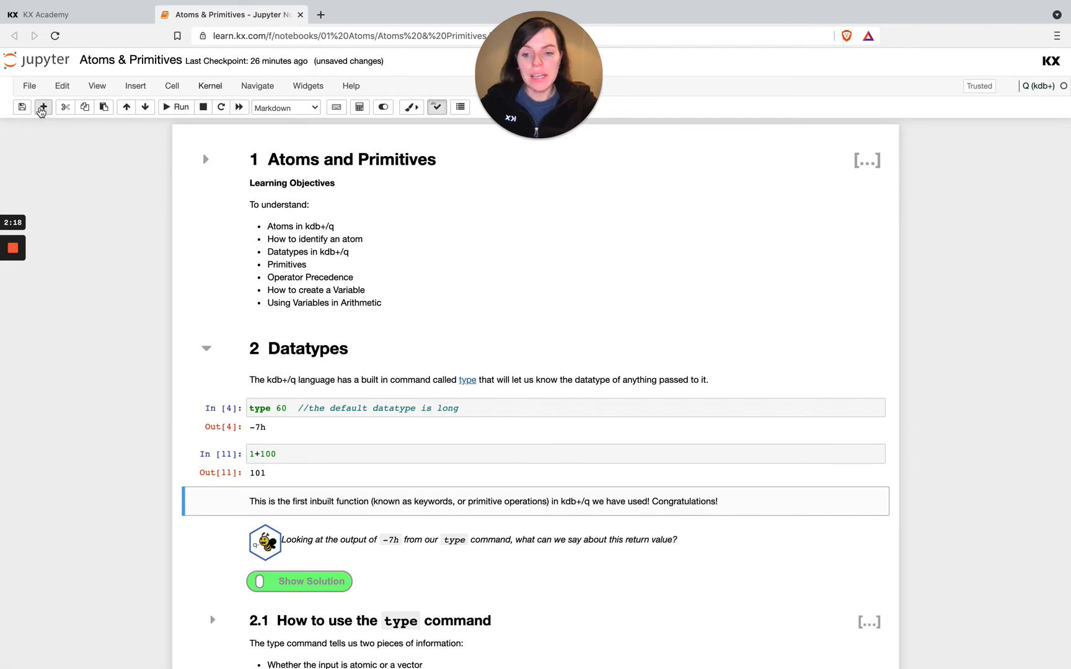
# - Insert an empty code cell below and scroll down into the Datatypes section
pyautogui.click(43, 108)
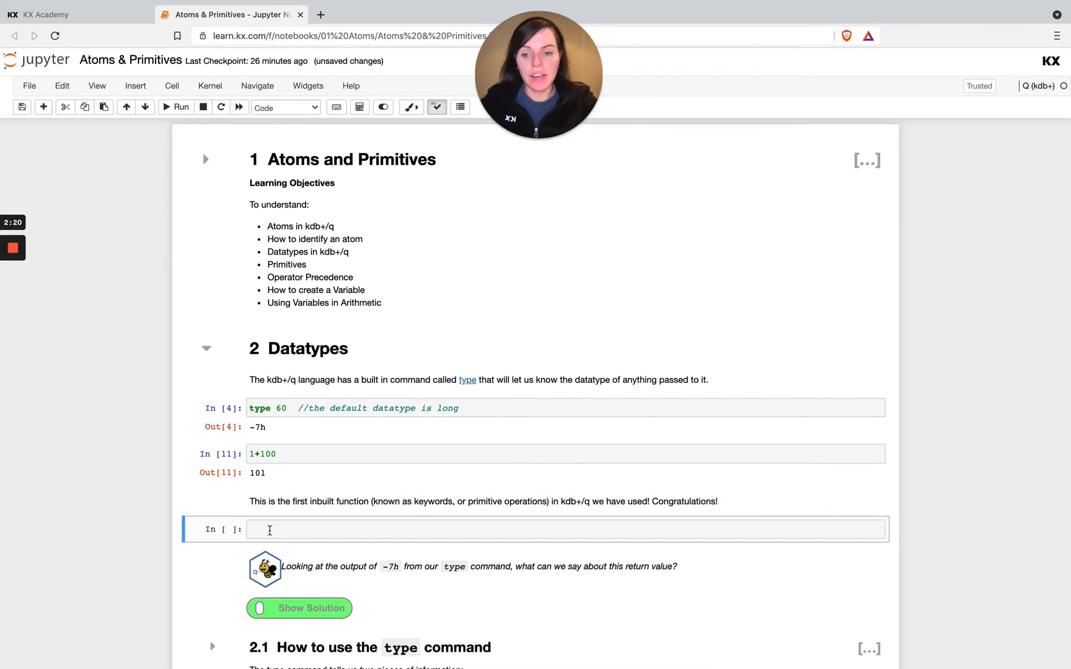
pyautogui.scroll(-3)
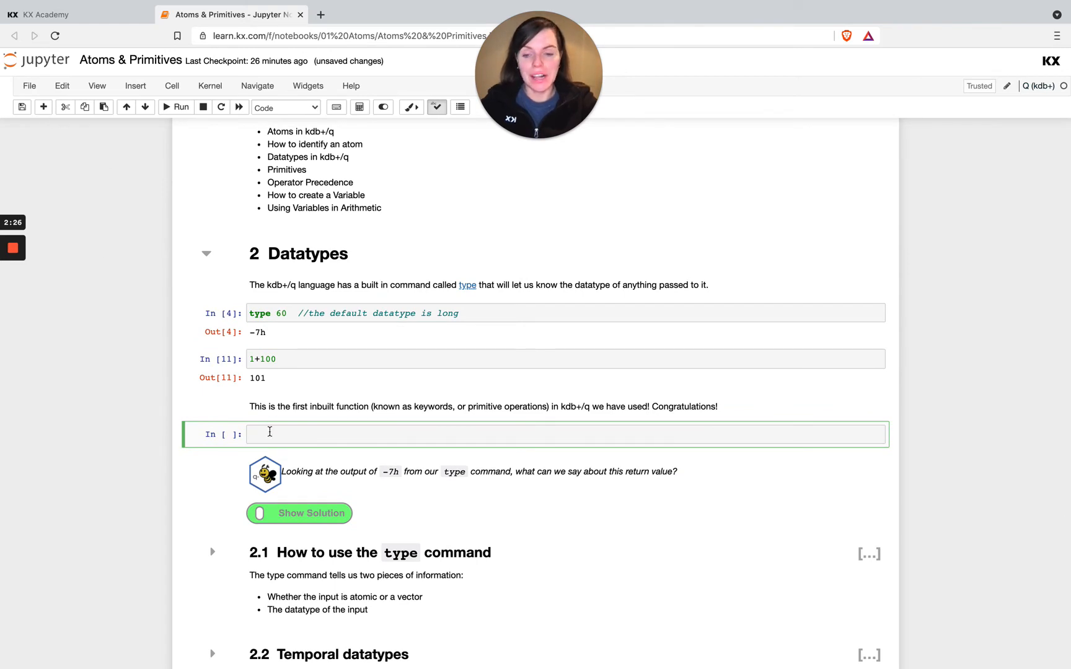
pyautogui.scroll(-3)
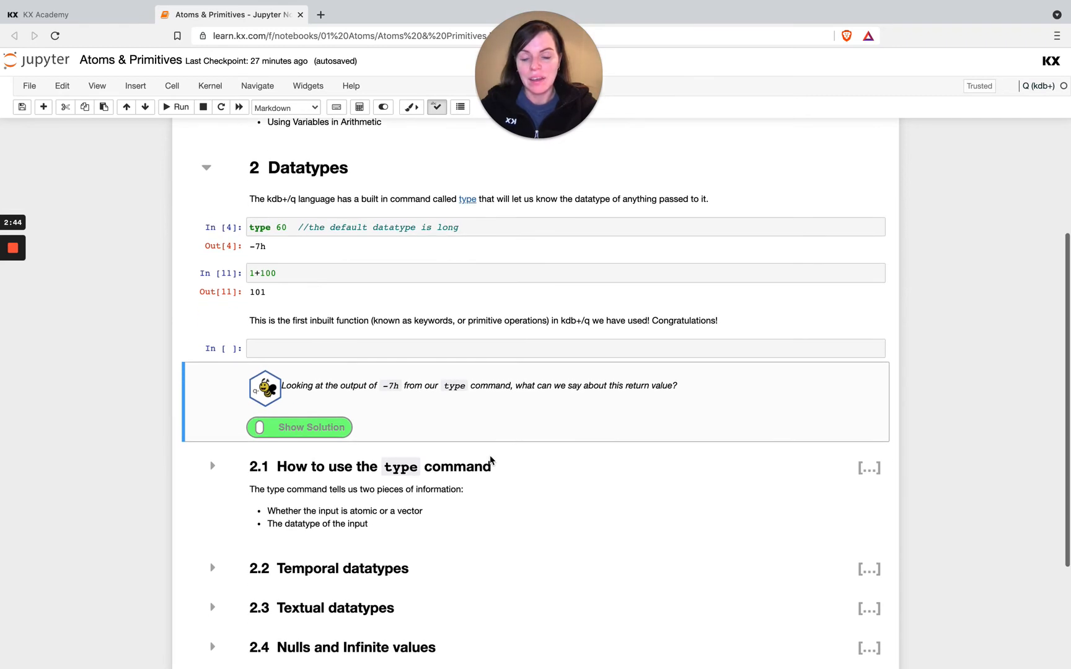
# - Expand section 2.1 'How to use the type command' and scroll to its exercises
pyautogui.click(212, 466)
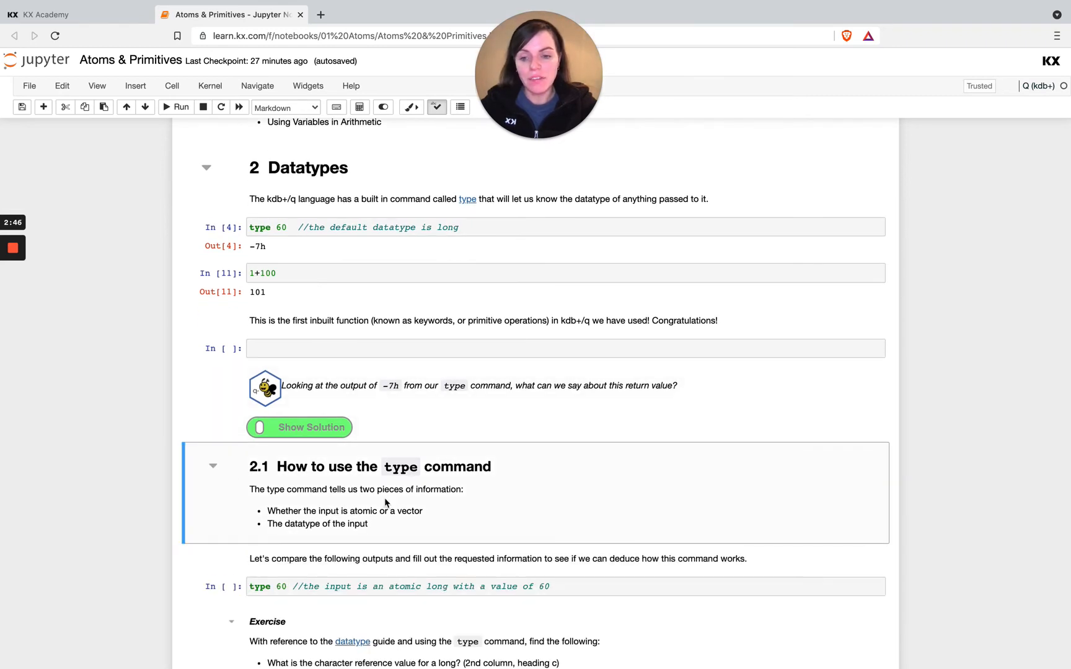
pyautogui.scroll(-3)
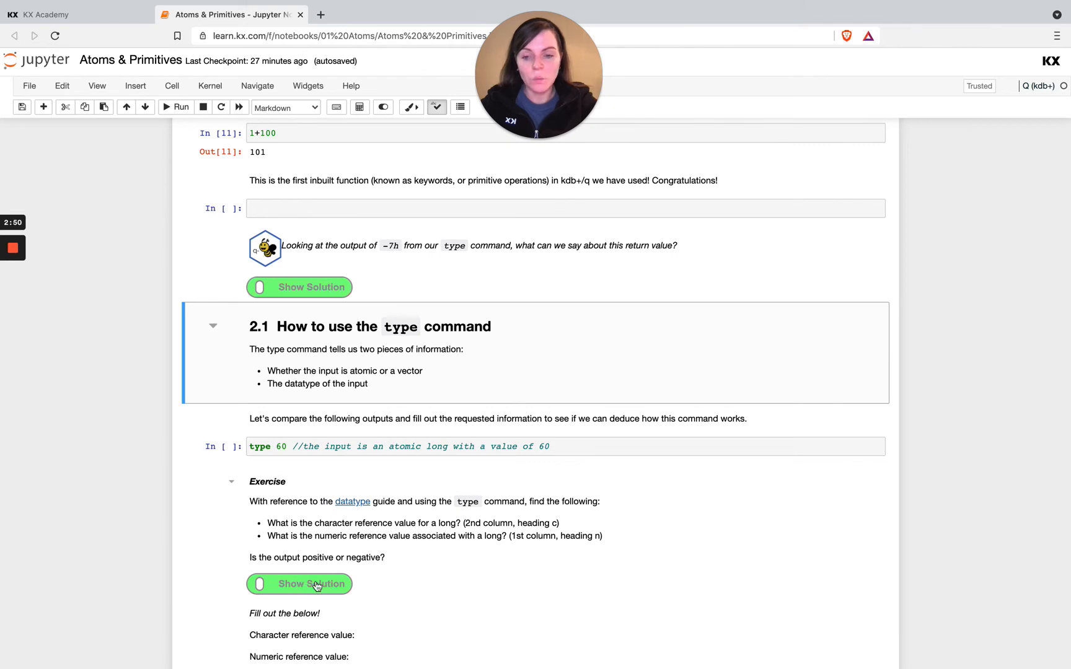
pyautogui.scroll(-3)
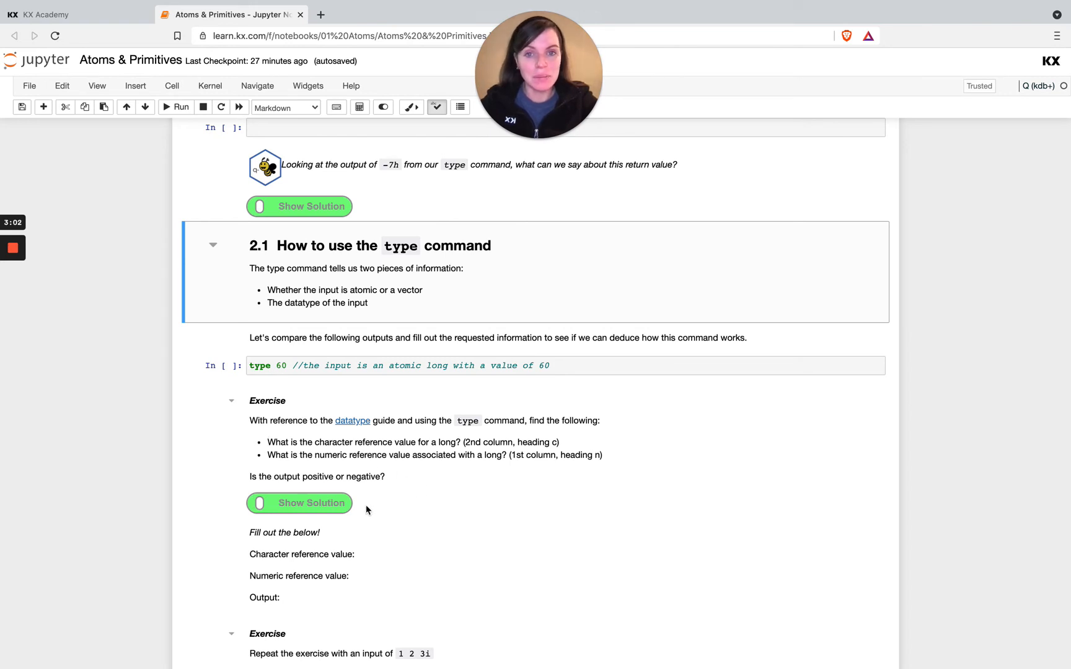
# - Reveal the first exercise's solution, then hide it again
pyautogui.click(299, 503)
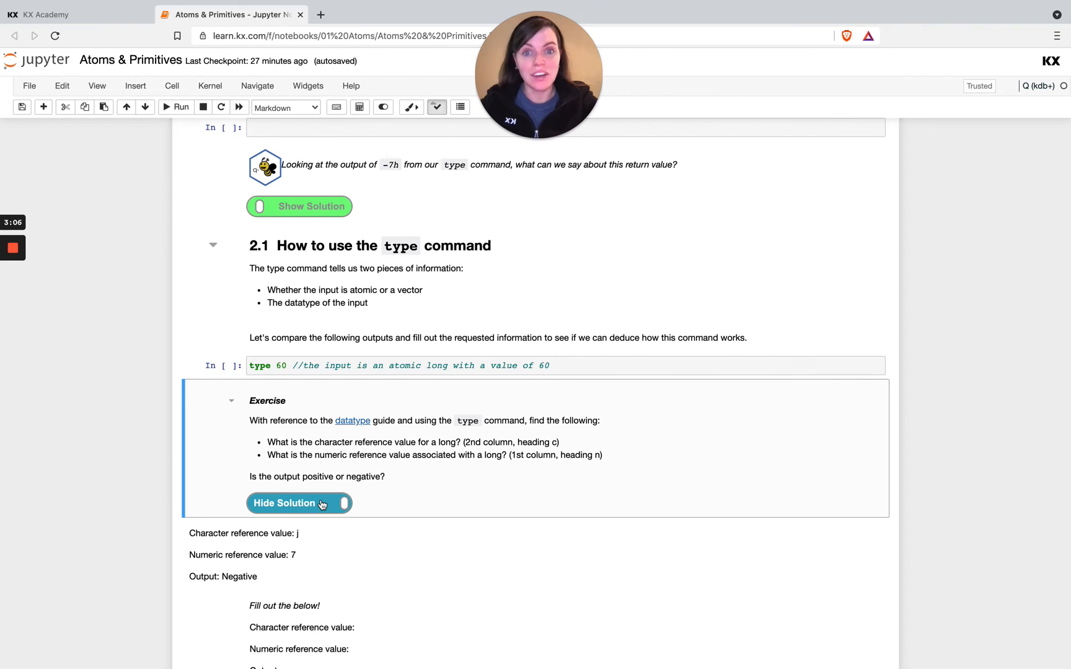
pyautogui.click(299, 503)
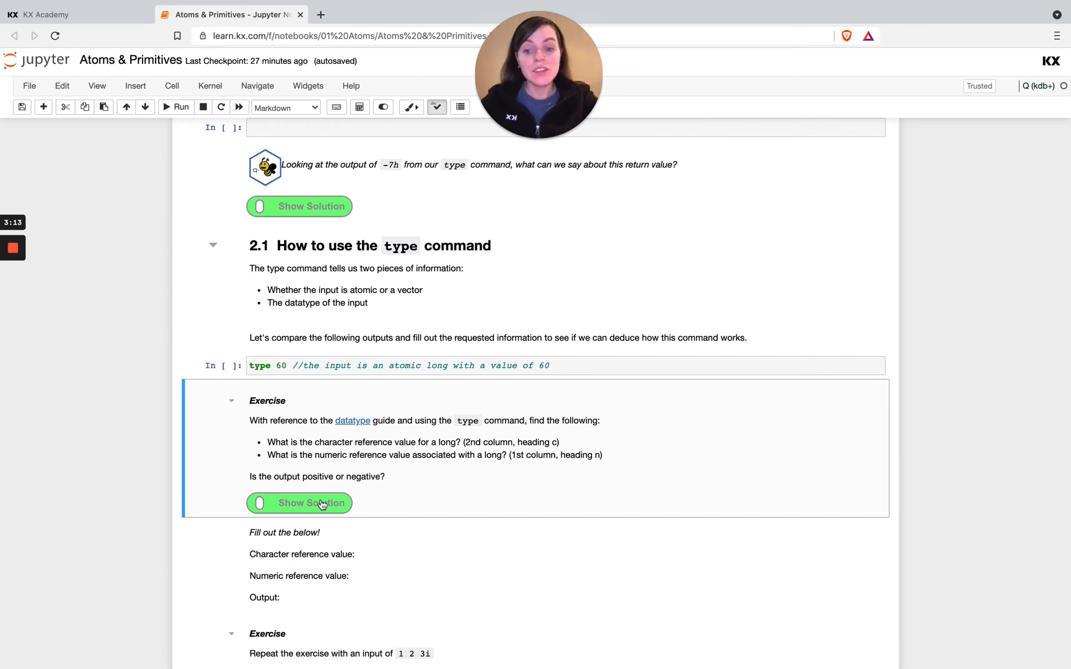
pyautogui.moveTo(352, 420)
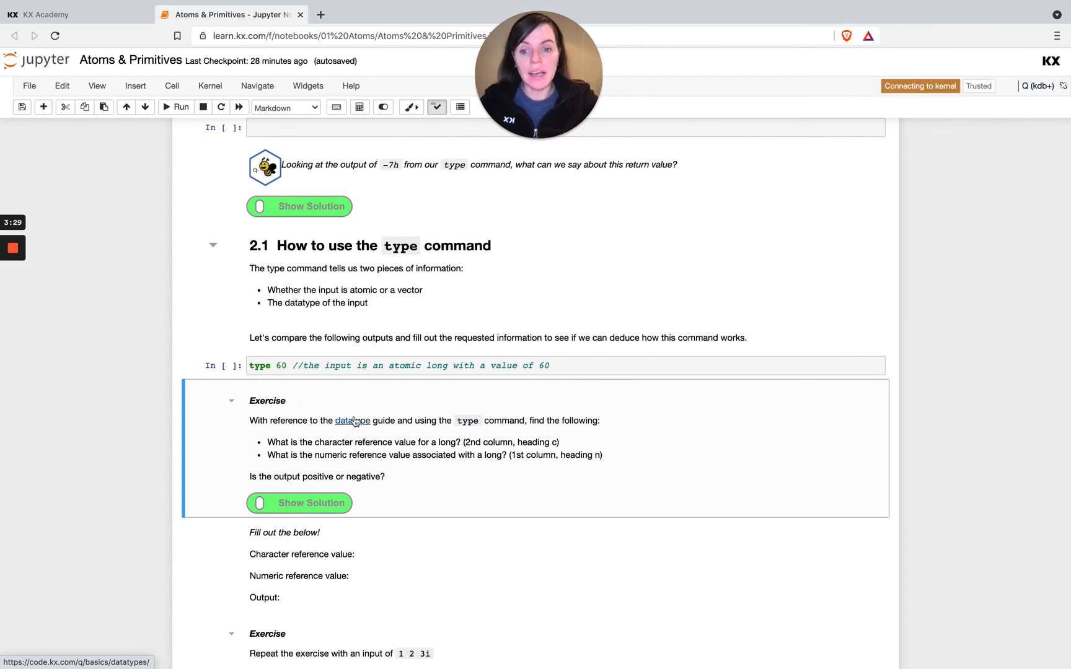
# - View the linked KX Datatypes reference page, then return to the notebook tab
pyautogui.click(352, 420)
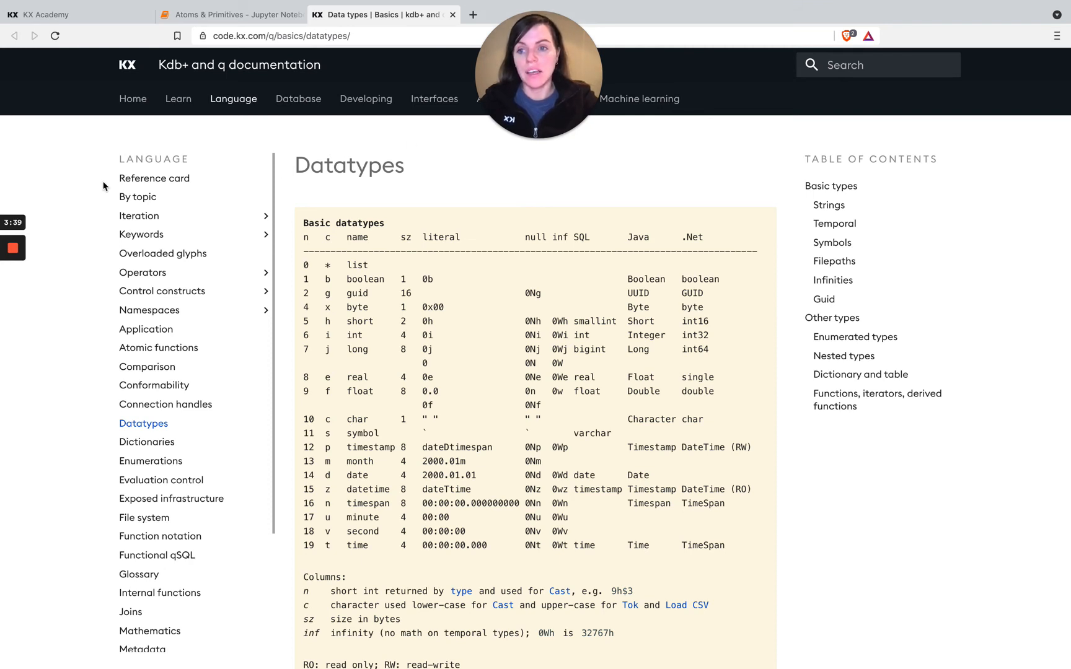
pyautogui.moveTo(233, 98)
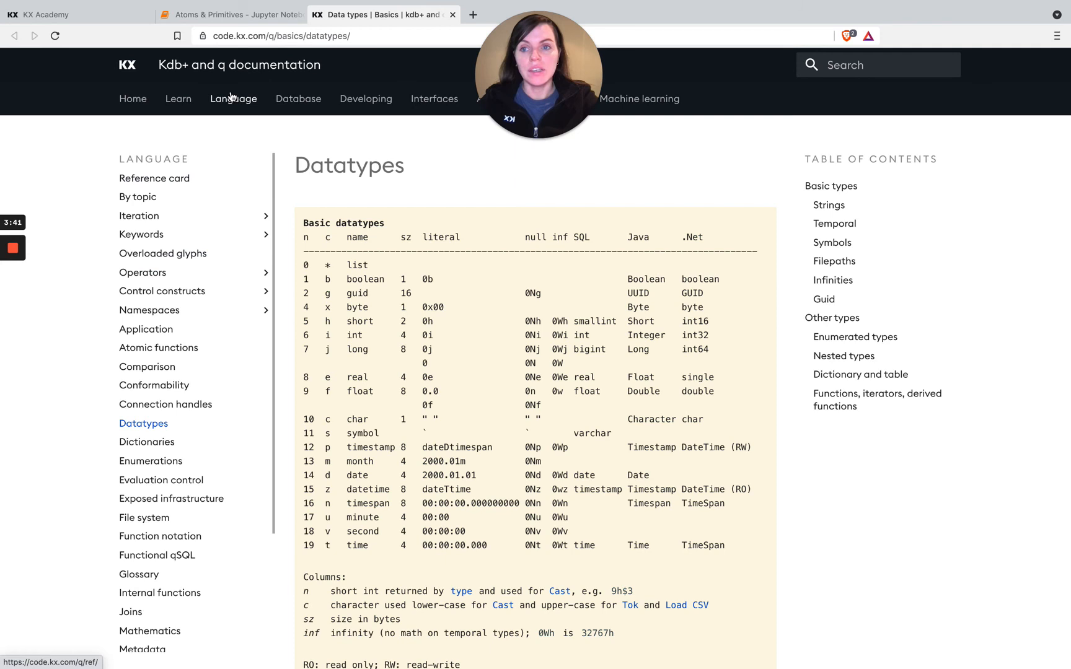
pyautogui.click(229, 15)
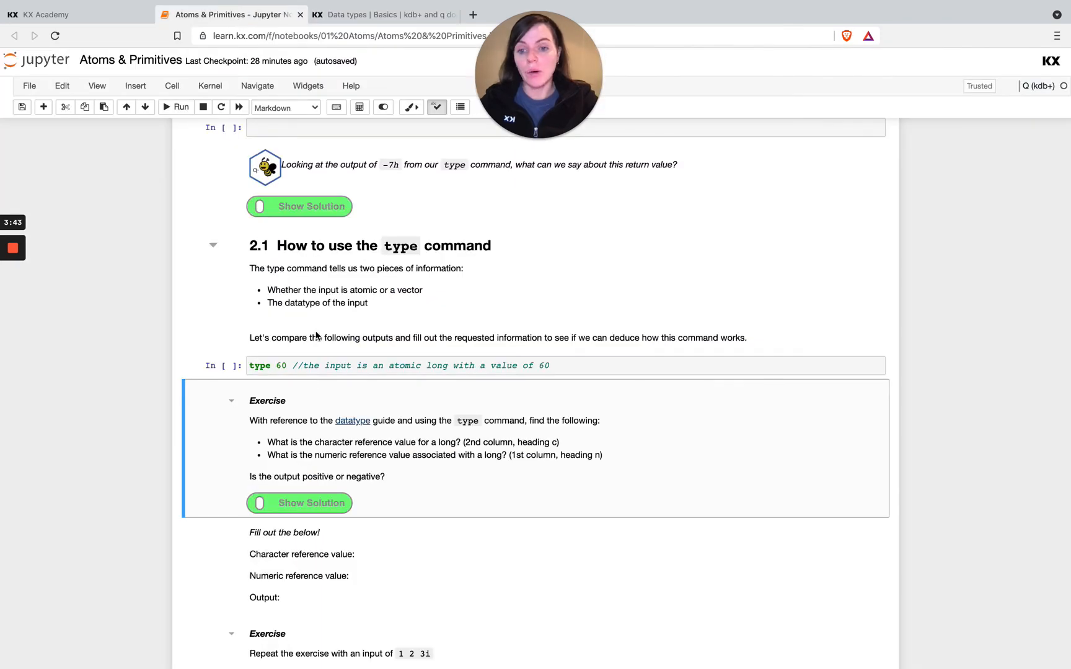
pyautogui.moveTo(352, 420)
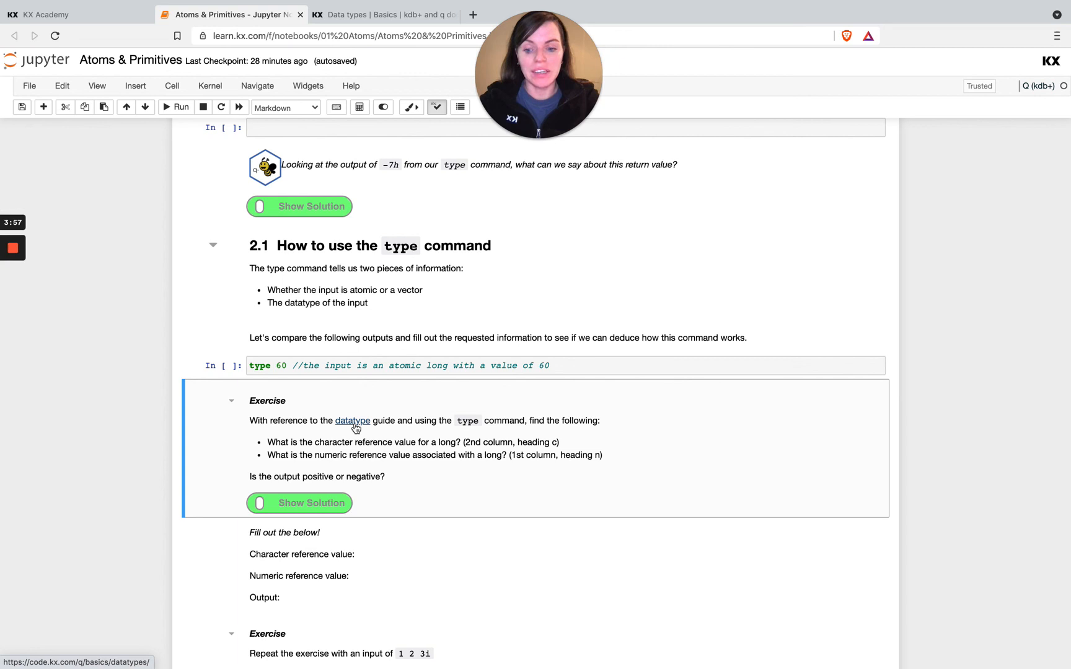
pyautogui.moveTo(383, 324)
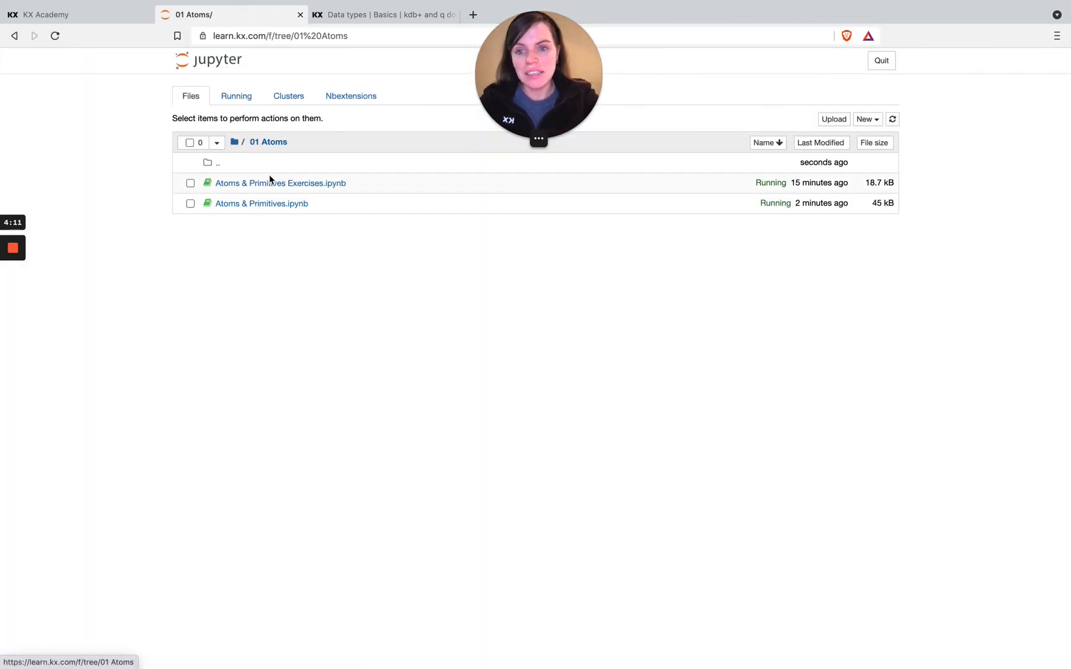
# - Open the Atoms & Primitives Exercises notebook from the 01 Atoms folder
pyautogui.click(261, 203)
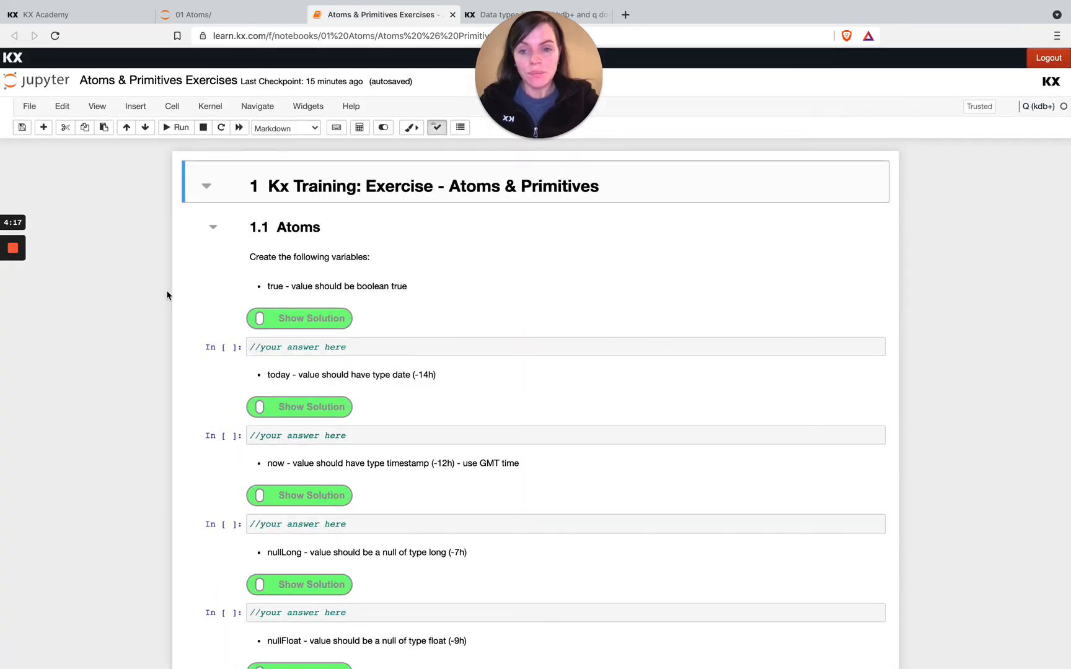
# - Scroll down the exercises to the Arithmetic operators section
pyautogui.scroll(-3)
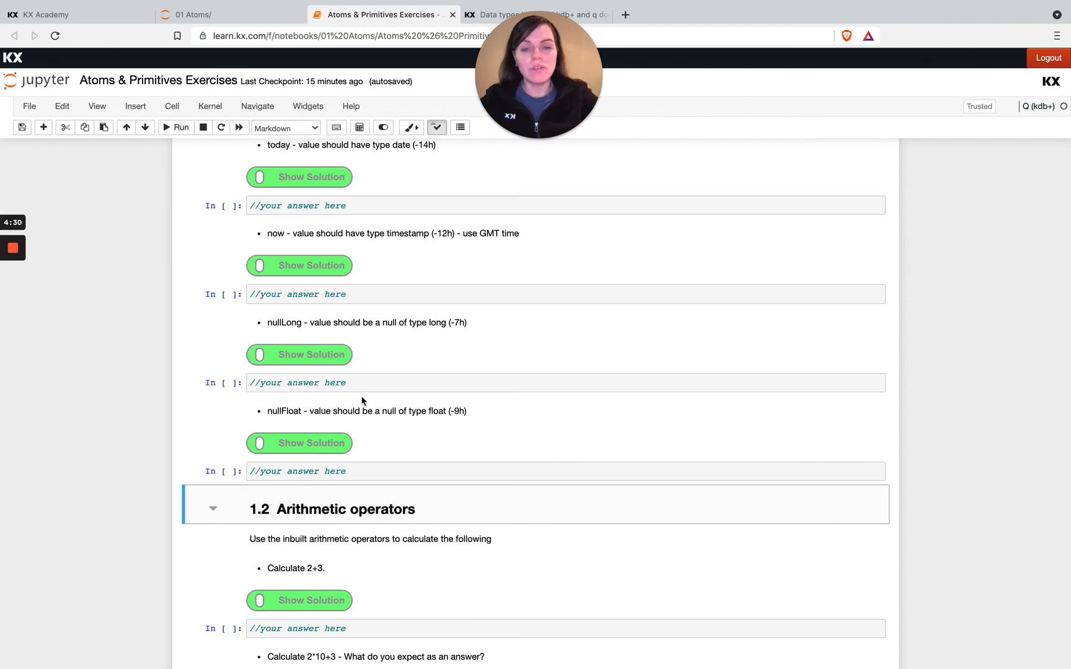
pyautogui.moveTo(237, 117)
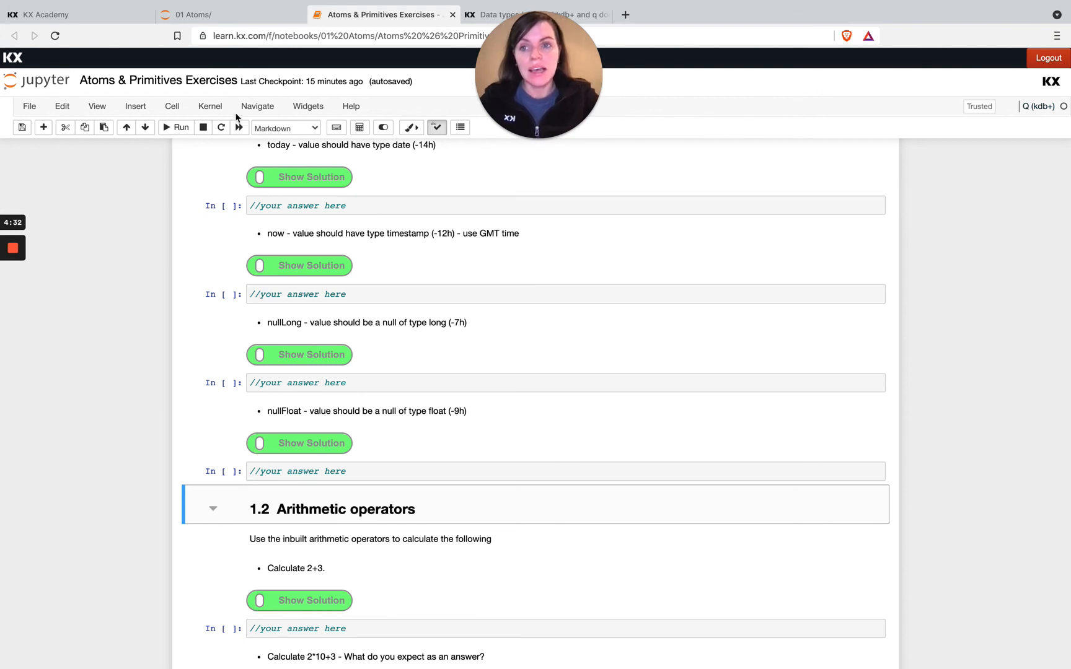